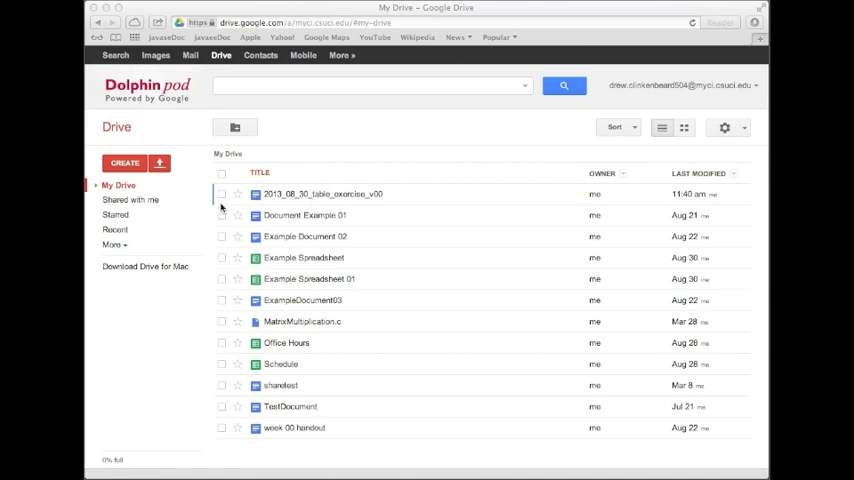
- Mark the 2013_08_30_table_exercise_v00 file in My Drive so its action toolbar appears
click(322, 194)
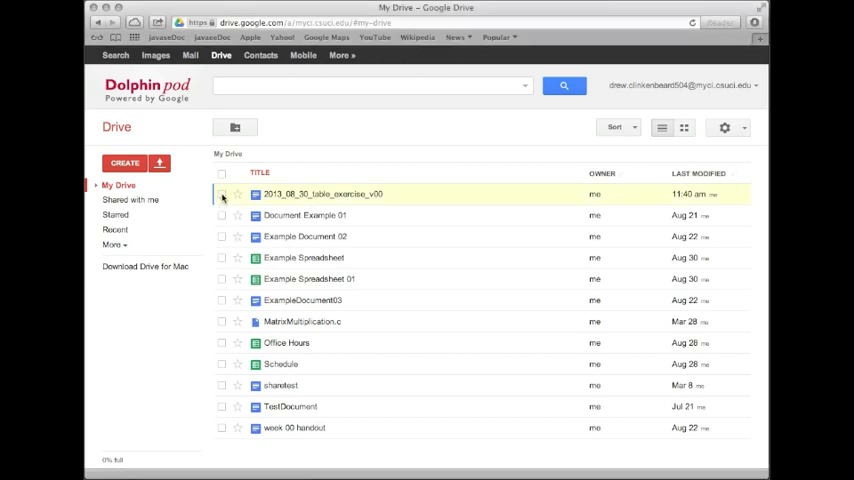
click(220, 194)
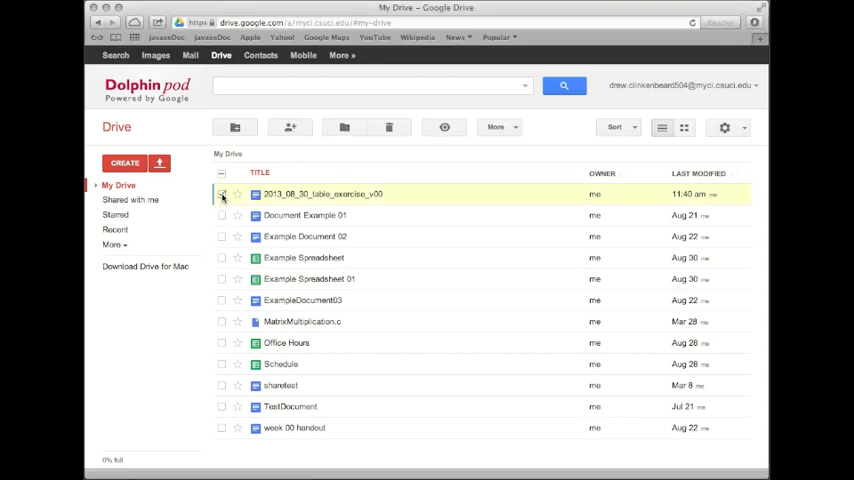
click(222, 194)
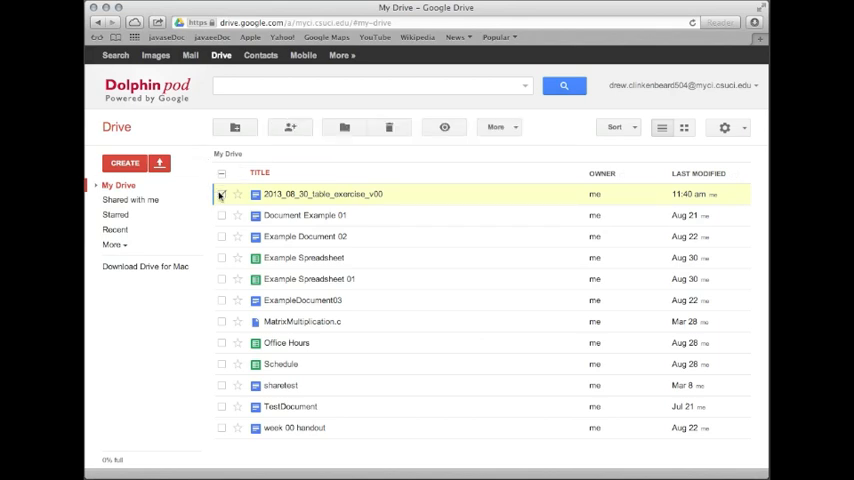
click(222, 194)
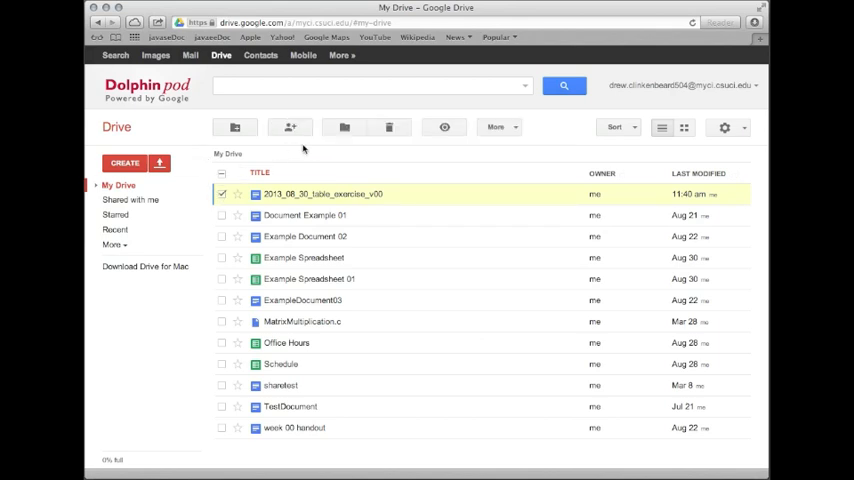
mouse_move(344, 128)
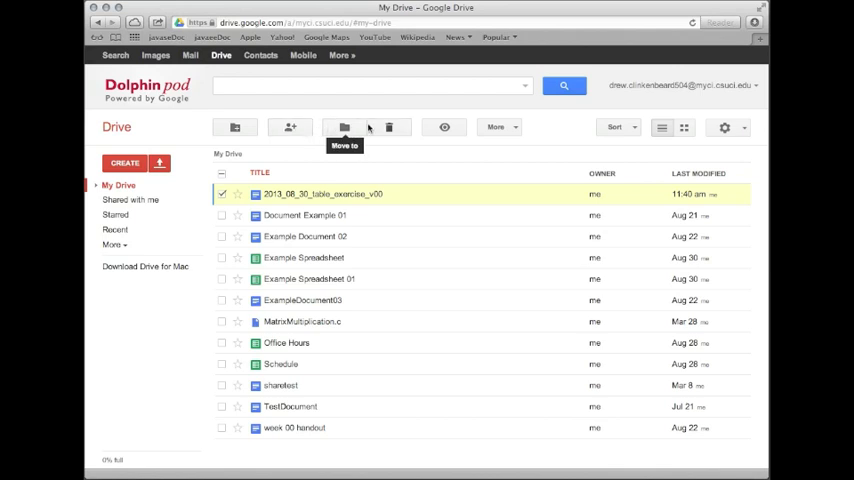
mouse_move(444, 128)
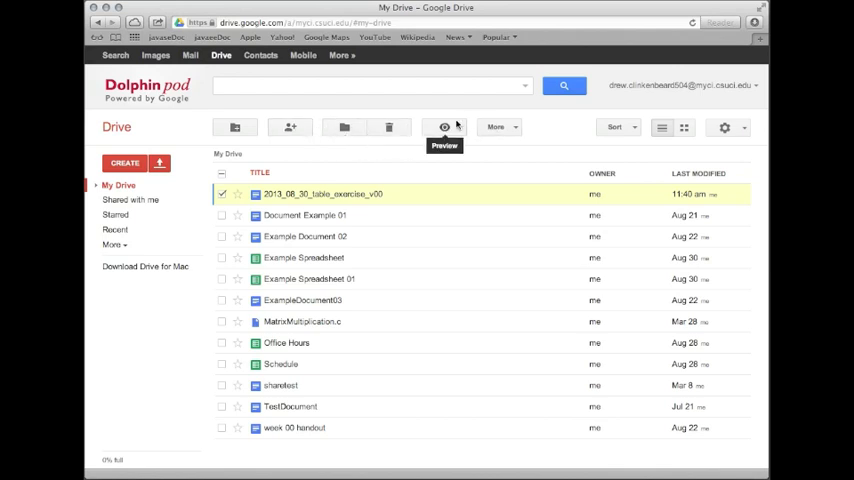
mouse_move(520, 120)
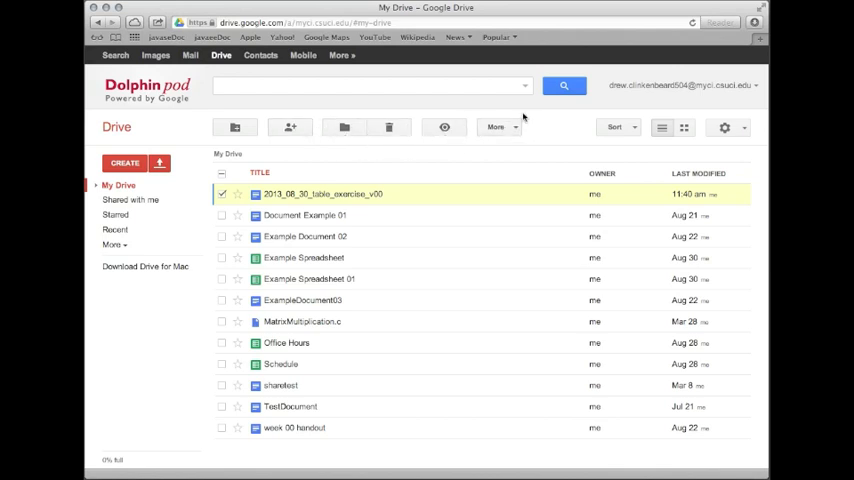
- Show the More actions list for the chosen table exercise file
click(496, 128)
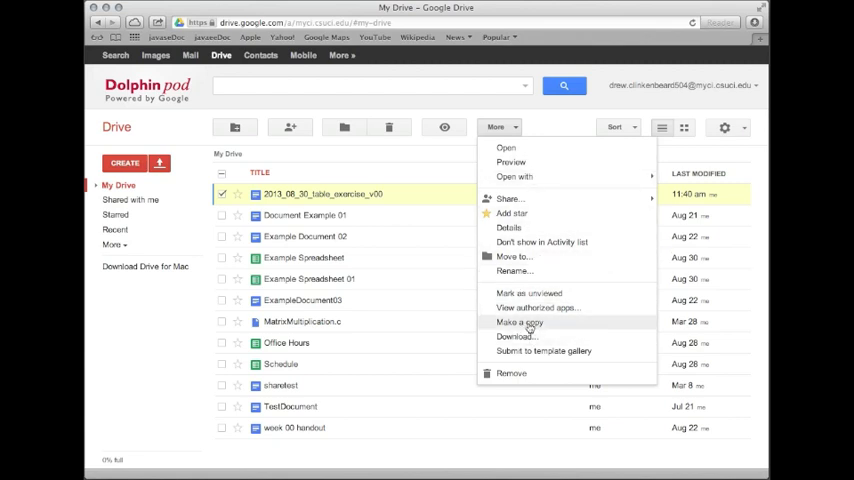
mouse_move(518, 330)
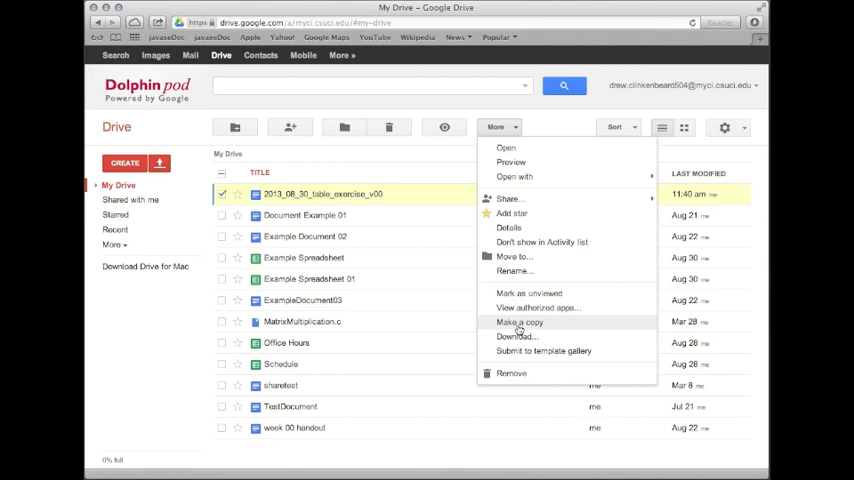
- Make a copy of 2013_08_30_table_exercise_v00 in My Drive
click(520, 320)
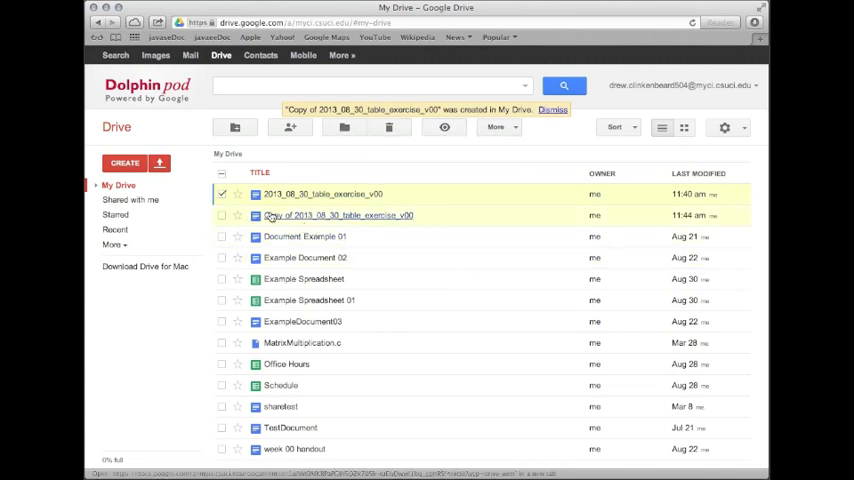
mouse_move(336, 218)
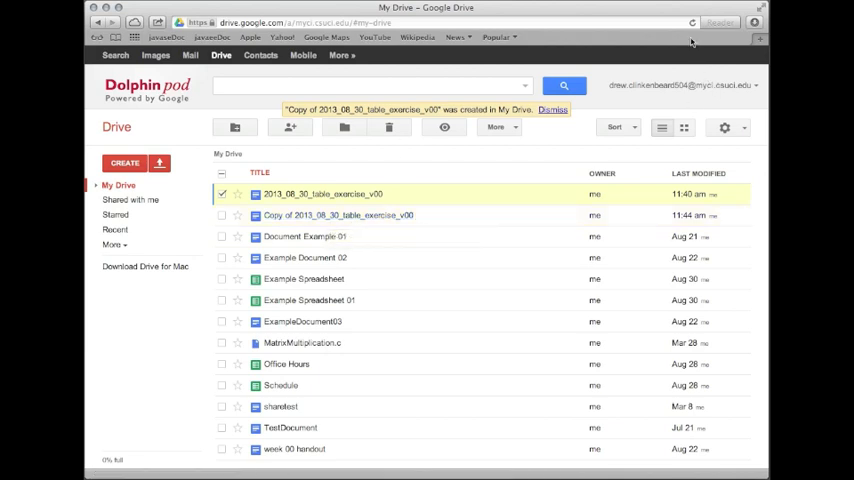
mouse_move(476, 192)
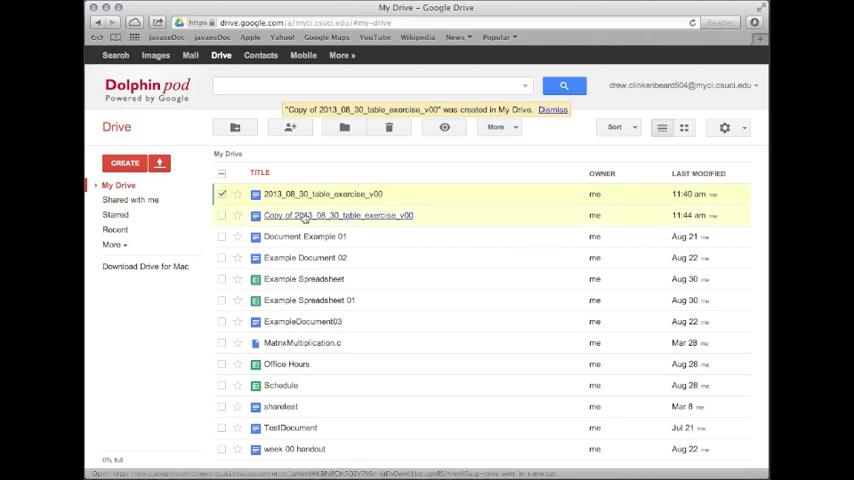
- Open the copied document and rename it 2013_08_30_table_exercise_v01
double_click(336, 216)
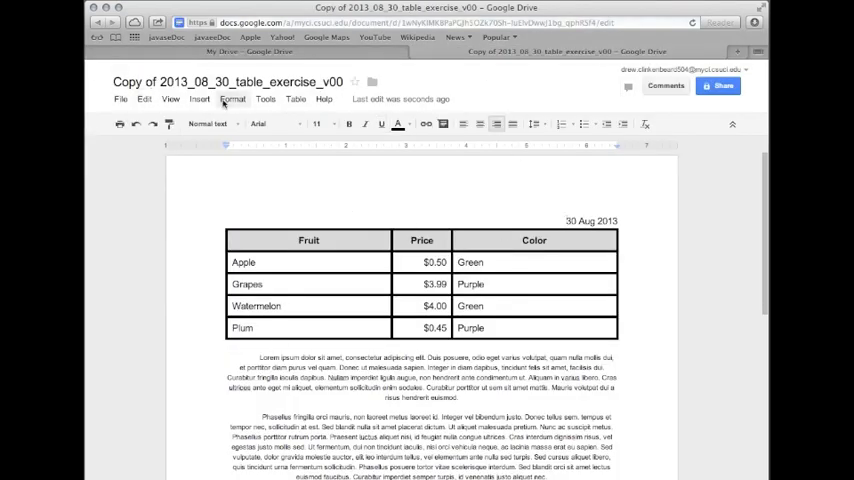
click(228, 82)
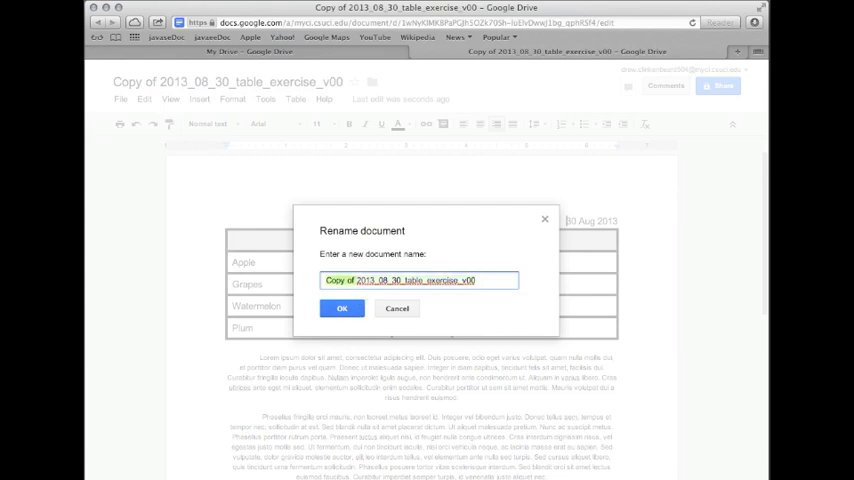
text(2013_08_30_table_exercise_v00)
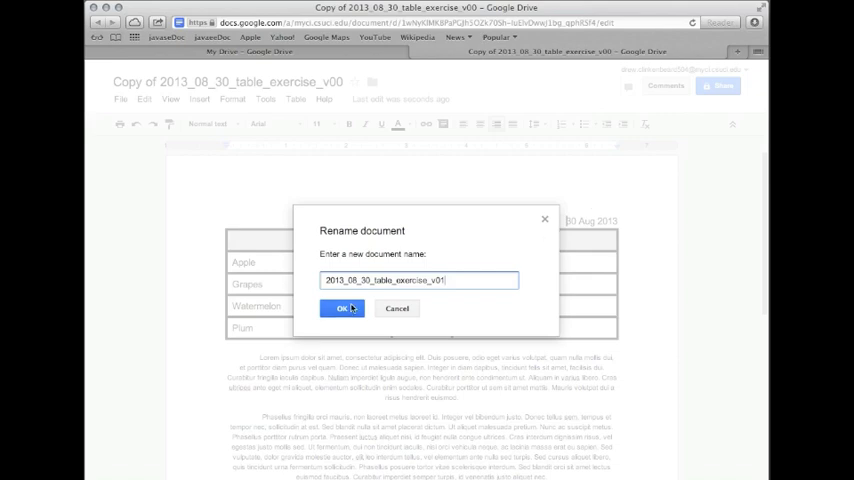
click(344, 308)
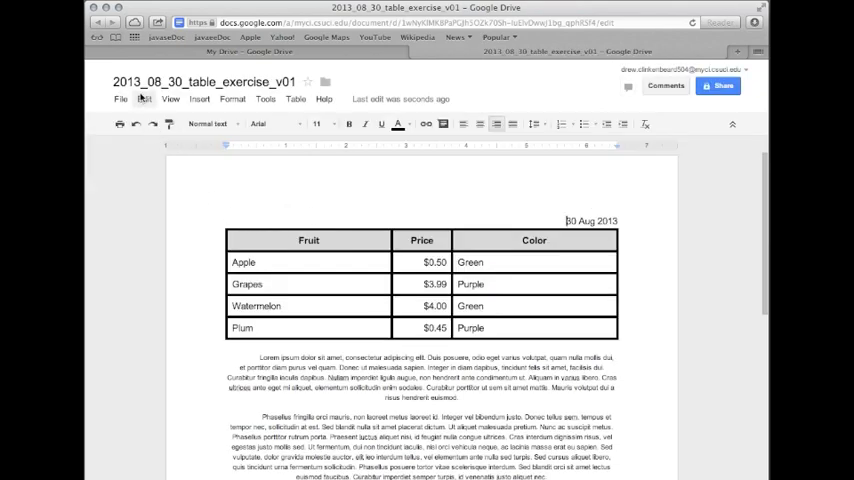
- Below the body text, add Apple, Peach, Grape and Watermelon on separate lines
scroll(down, 3)
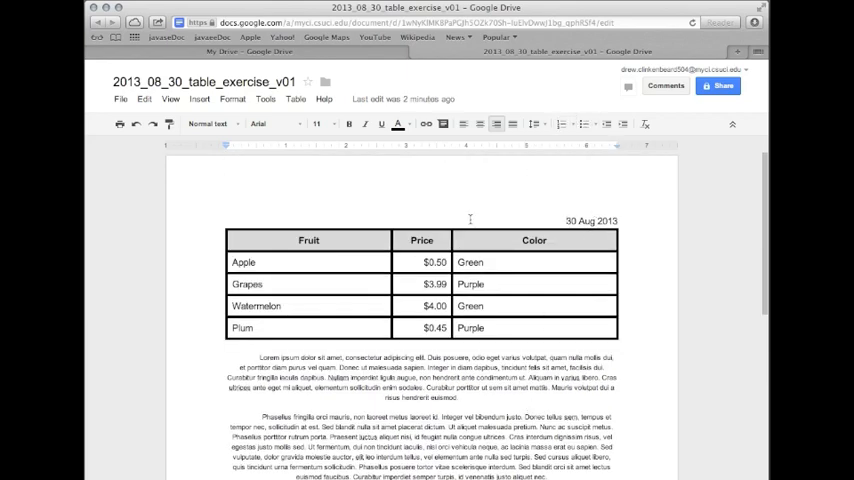
scroll(down, 3)
text(Peach)
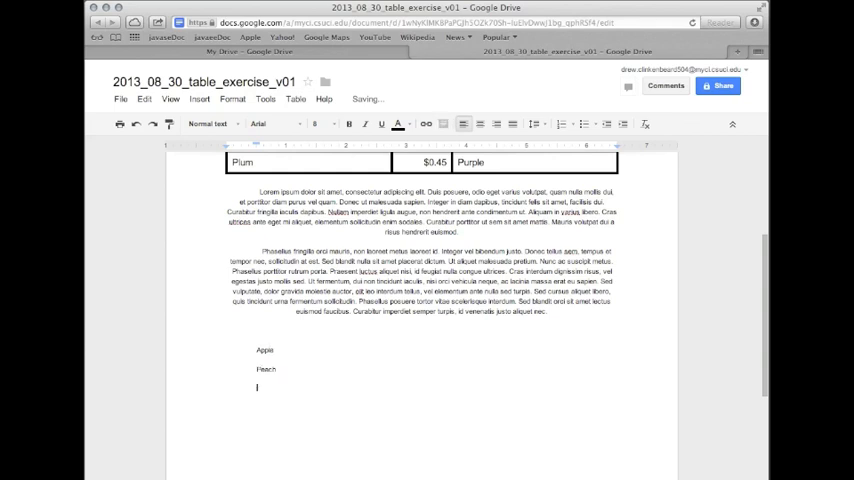
text(Grape)
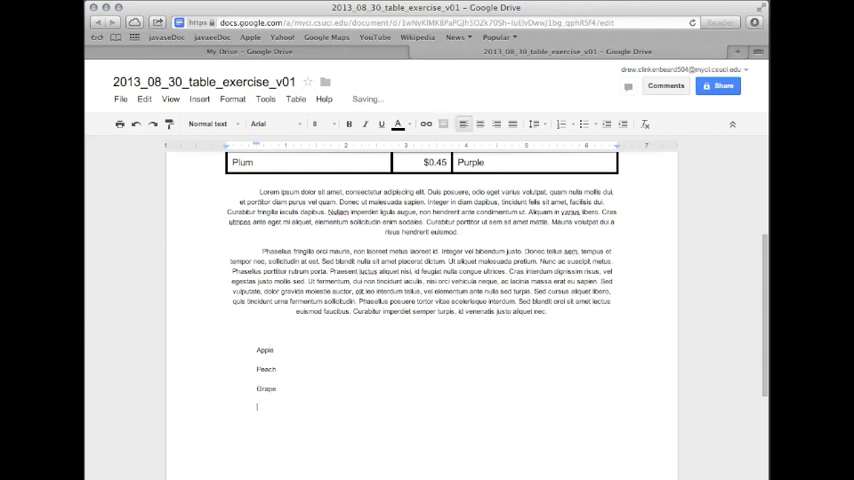
text(Watermelon)
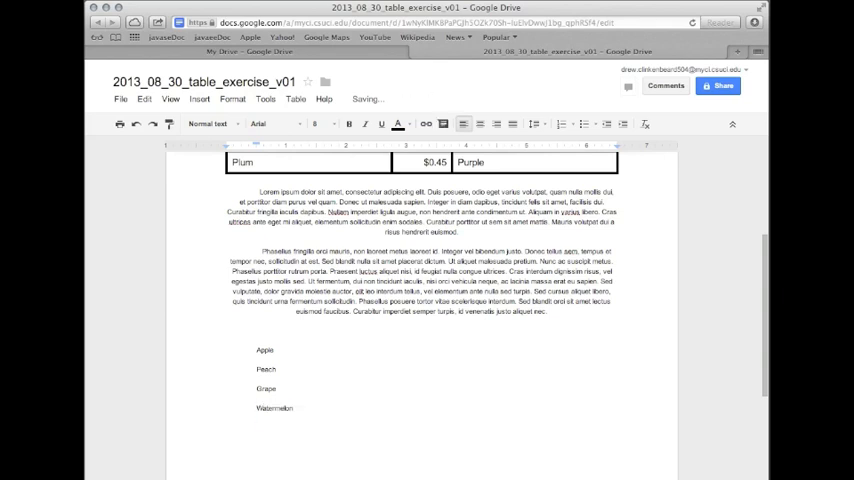
- Select the four fruit lines and format them as a bulleted list
drag(264, 350, 290, 410)
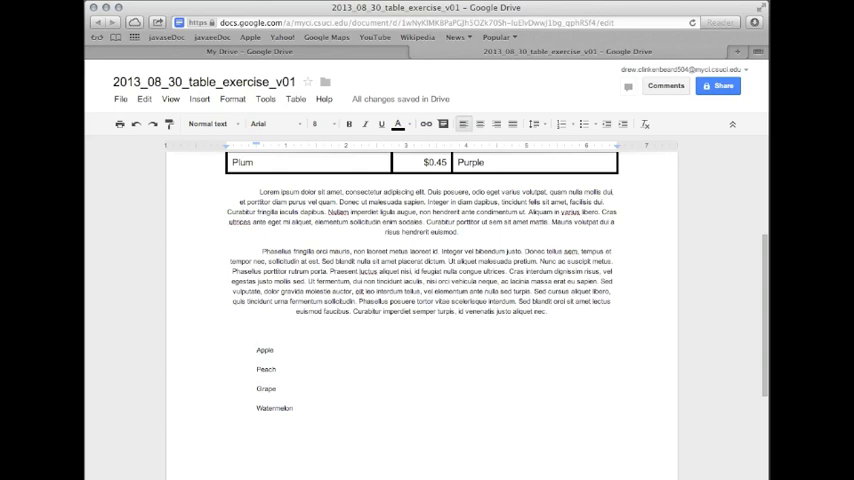
drag(258, 348, 292, 412)
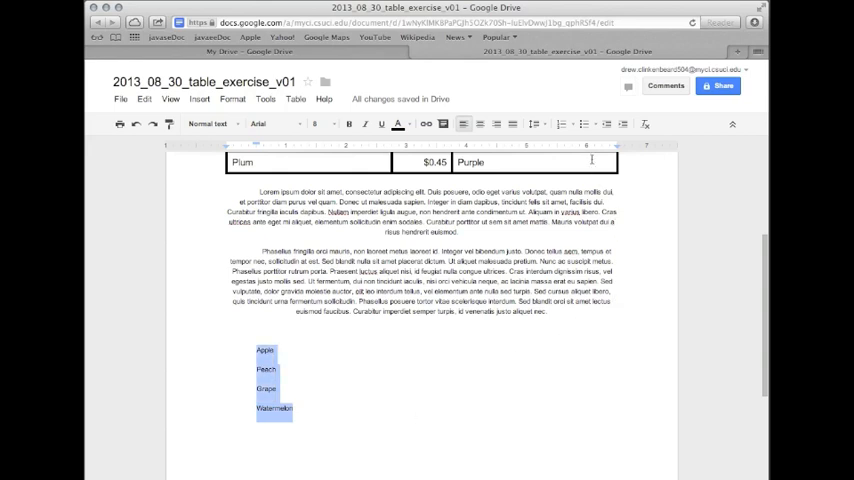
mouse_move(584, 124)
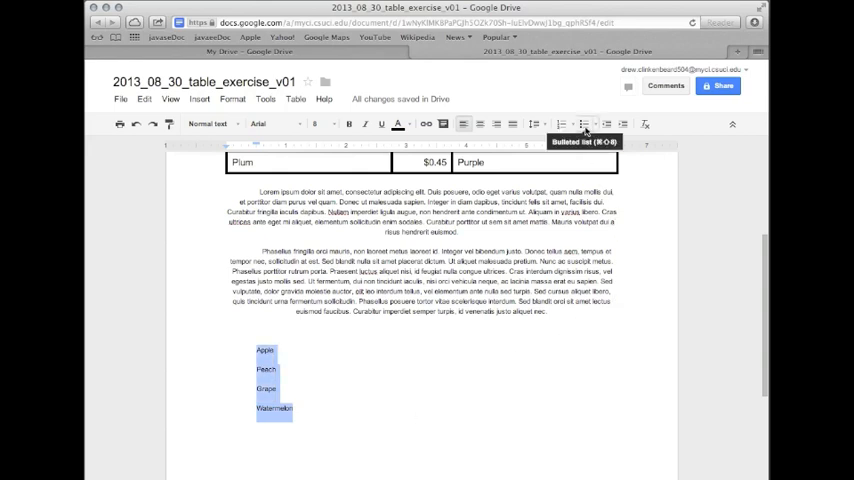
click(584, 124)
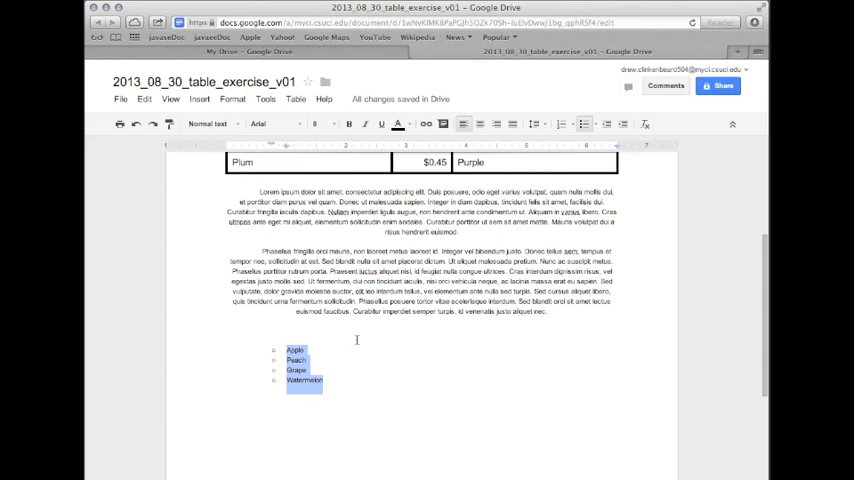
mouse_move(588, 240)
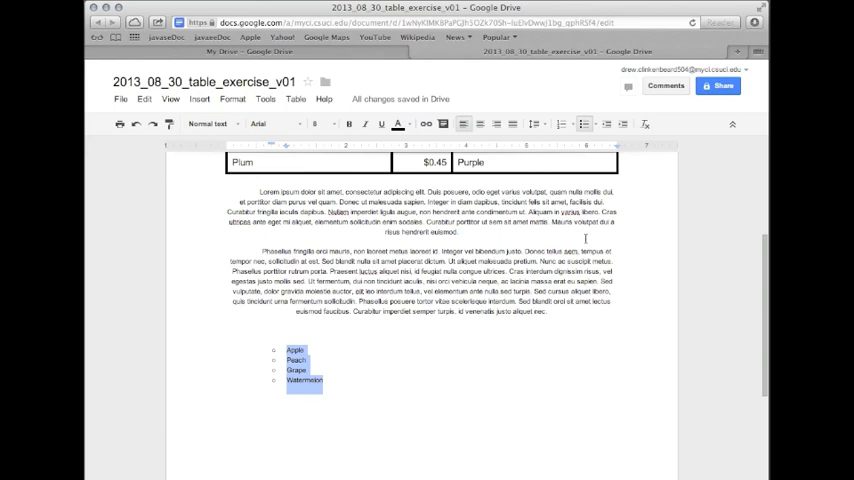
mouse_move(612, 144)
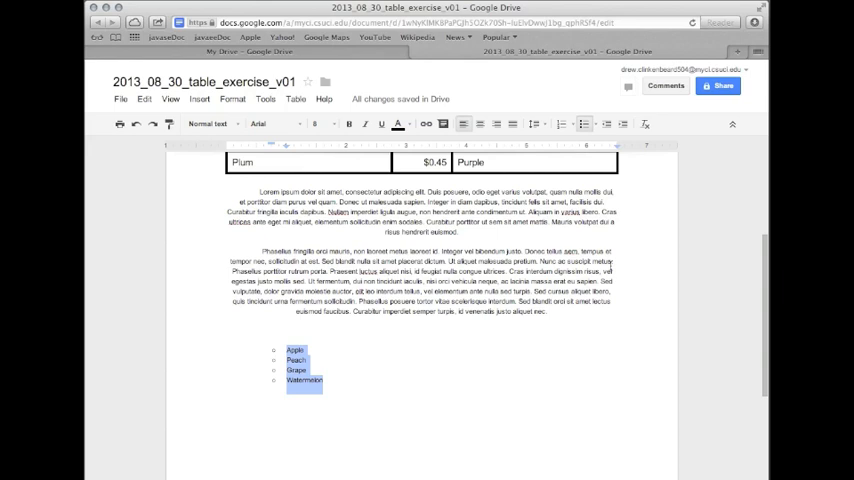
- Show the gallery of bullet styles for the fruit list
click(584, 122)
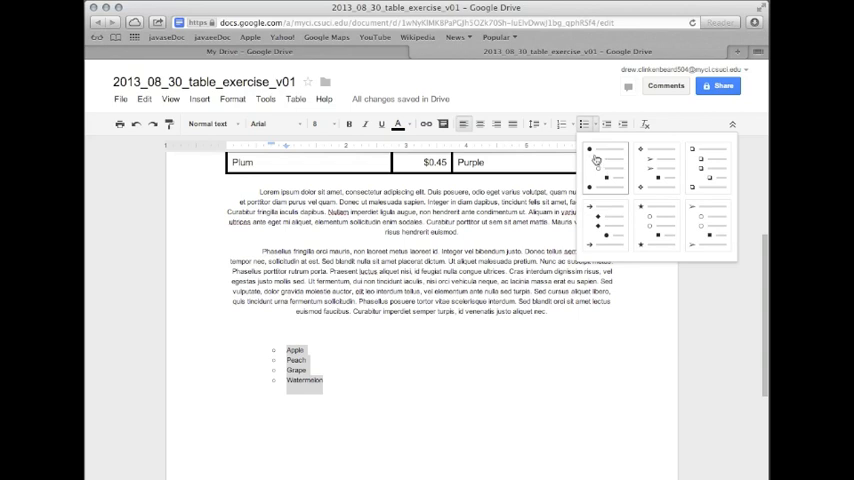
mouse_move(600, 168)
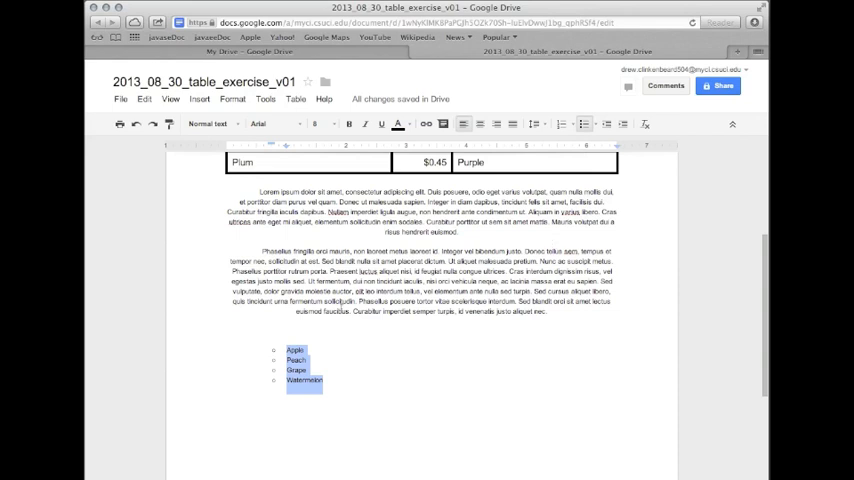
- Keep the four fruits as bullets, dismissing the bullet style gallery
click(436, 384)
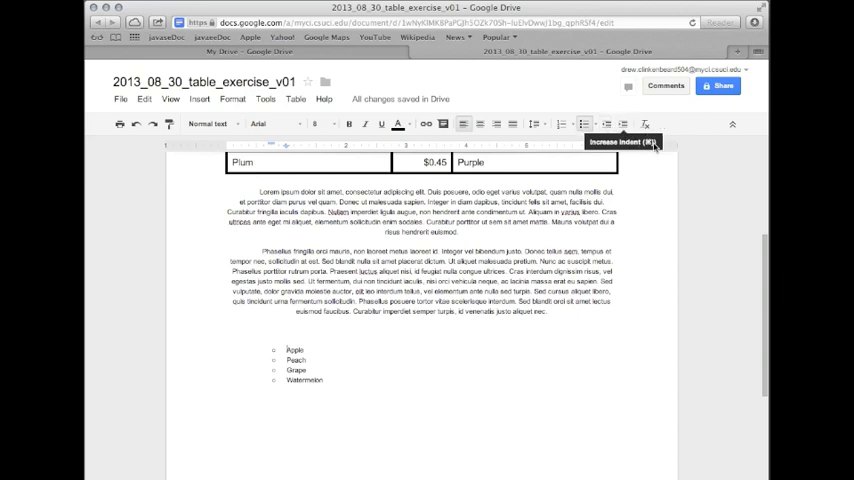
mouse_move(584, 124)
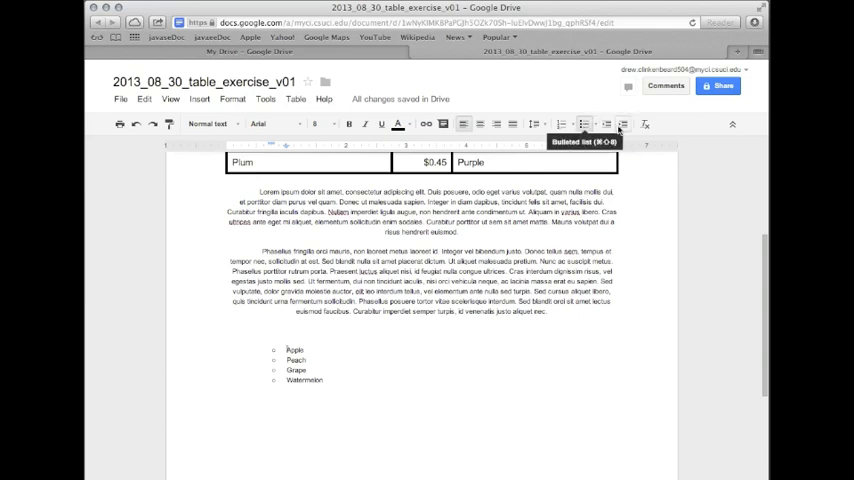
mouse_move(628, 124)
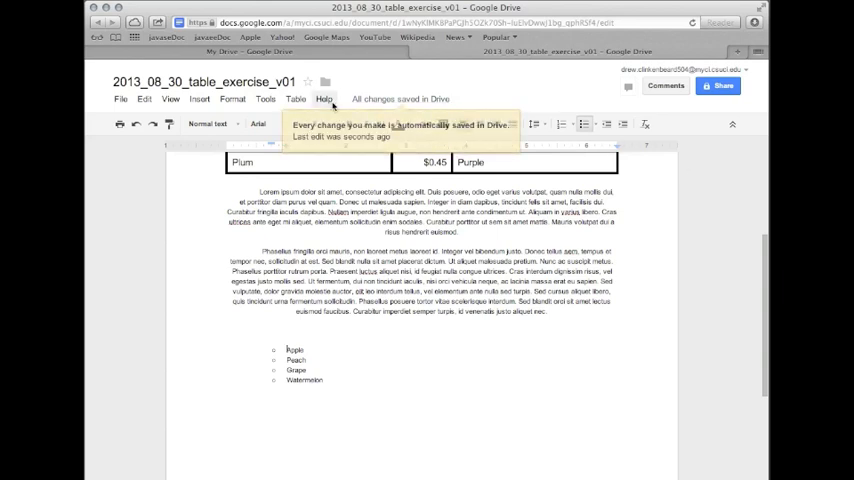
- Look up keyboard shortcuts in the Help menu for indenting list items
click(324, 98)
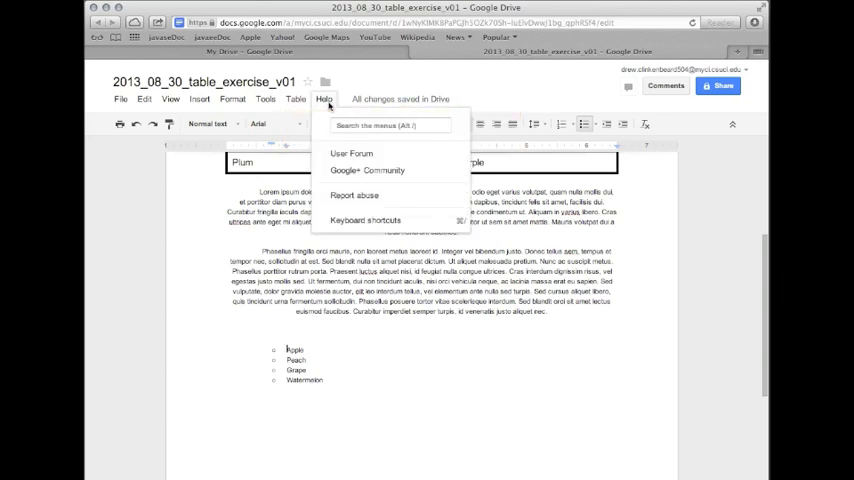
mouse_move(364, 220)
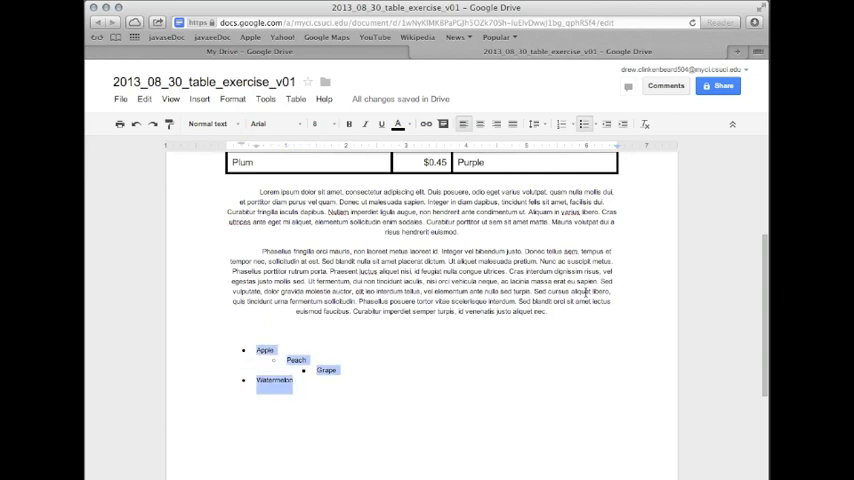
mouse_move(562, 124)
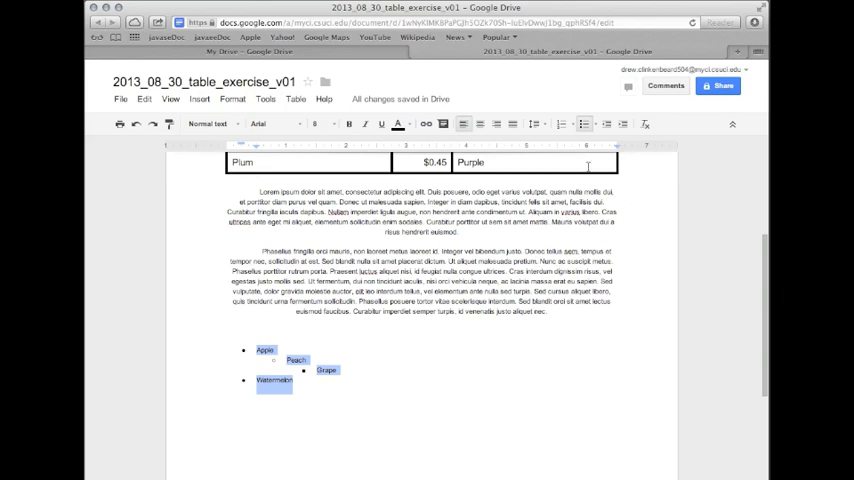
mouse_move(562, 124)
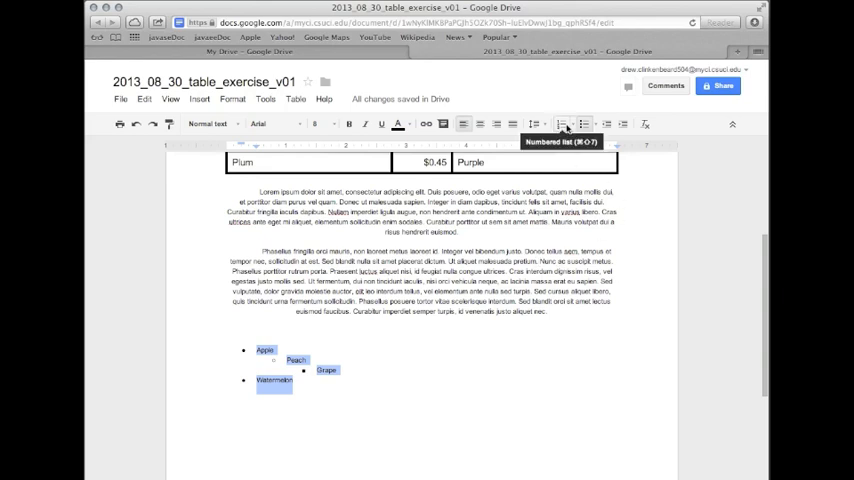
- Turn the nested fruit list into a numbered list
click(560, 124)
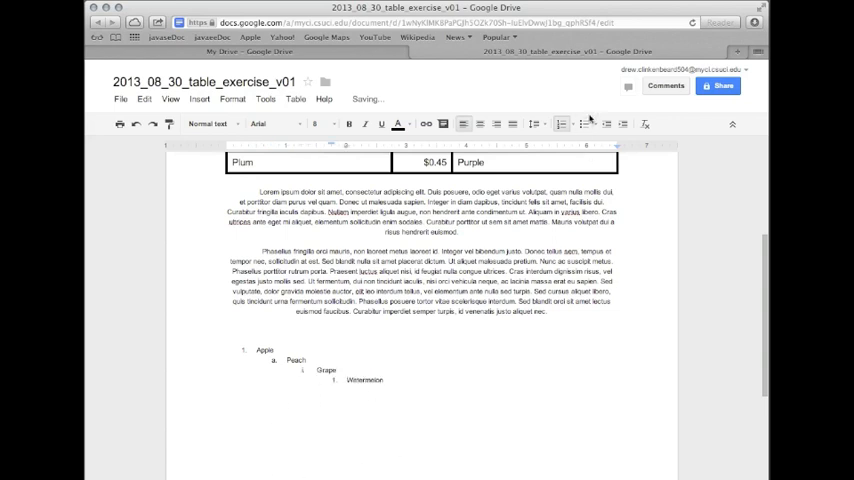
mouse_move(576, 124)
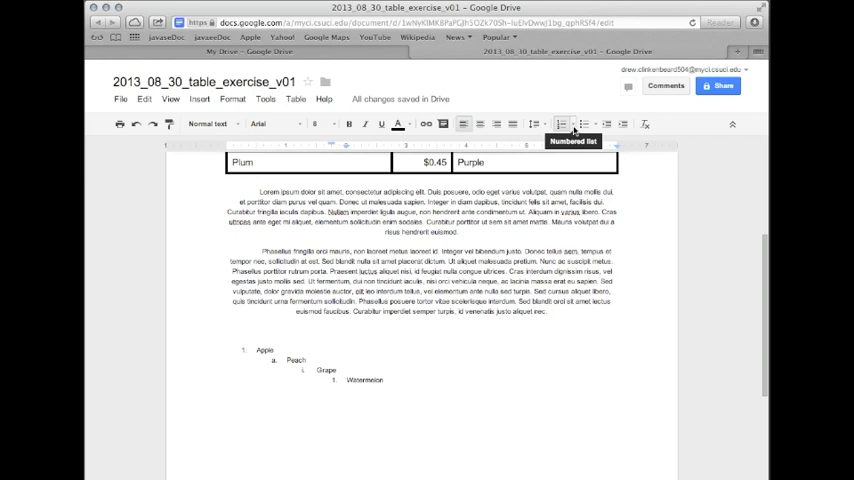
- Apply outline numbering so Peach, Grape and Watermelon become items 1.1 to 1.3 under Apple
click(568, 124)
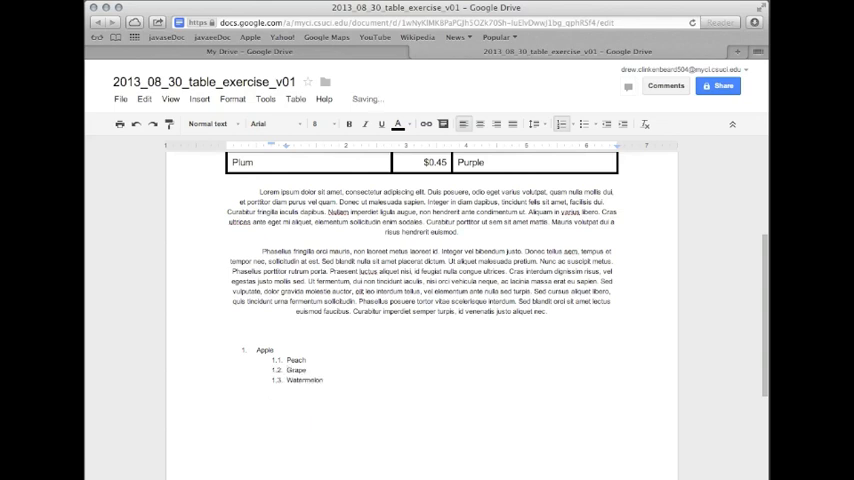
- Add Plum after Watermelon and select Peach through Plum to promote them to top-level fruits 2 to 5
key(enter)
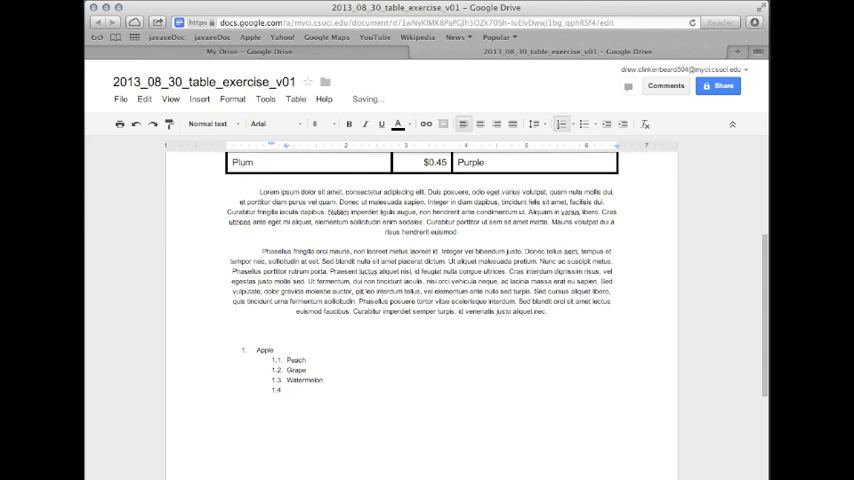
text(Plum)
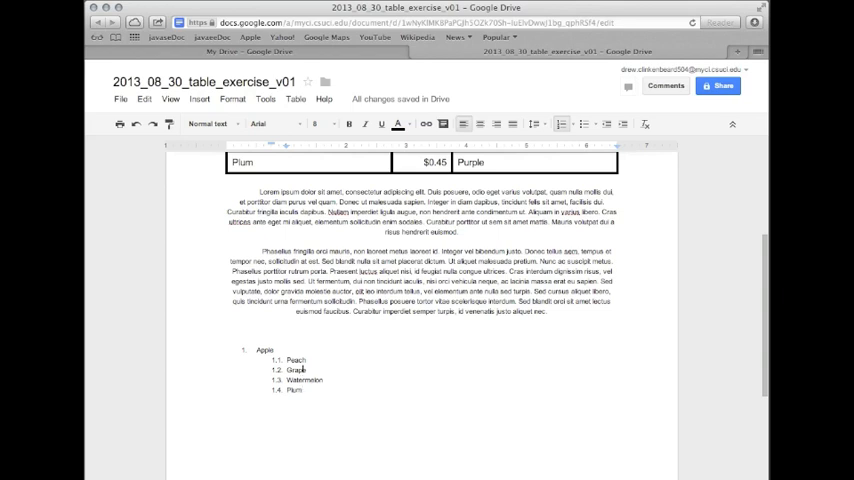
drag(296, 360, 300, 390)
text(G)
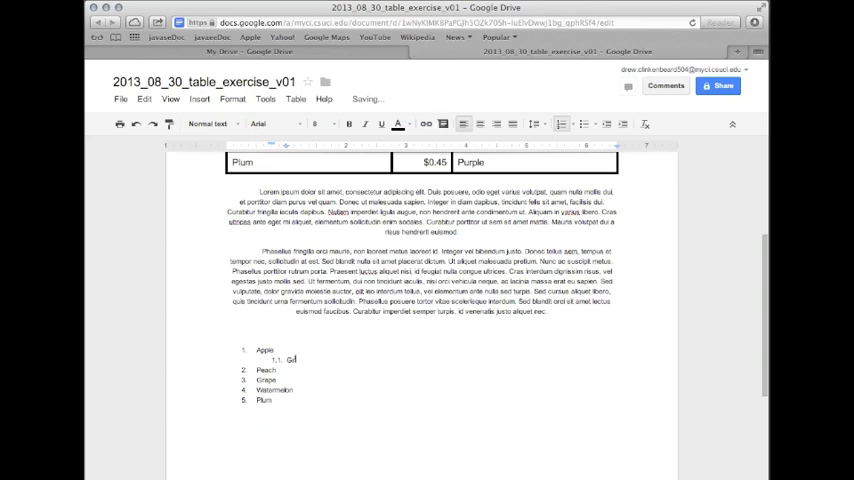
- List Granny Smith and Braeburn as cultivars nested under Apple
text(ranny)
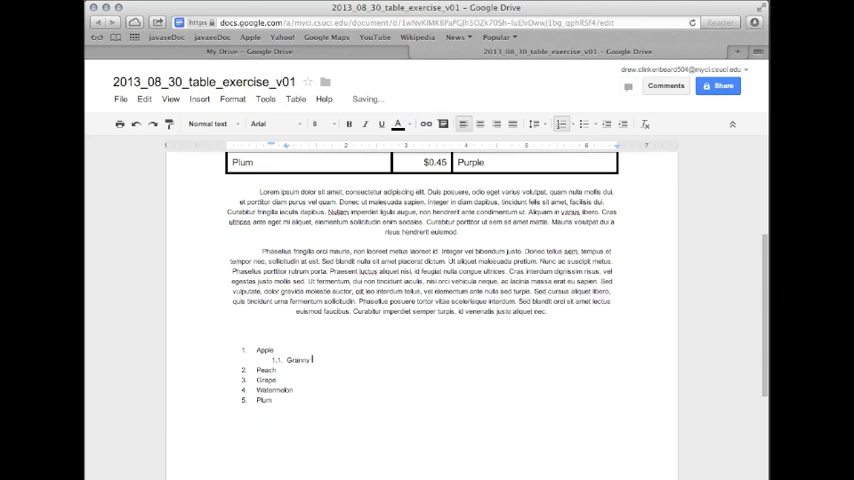
text(Smith)
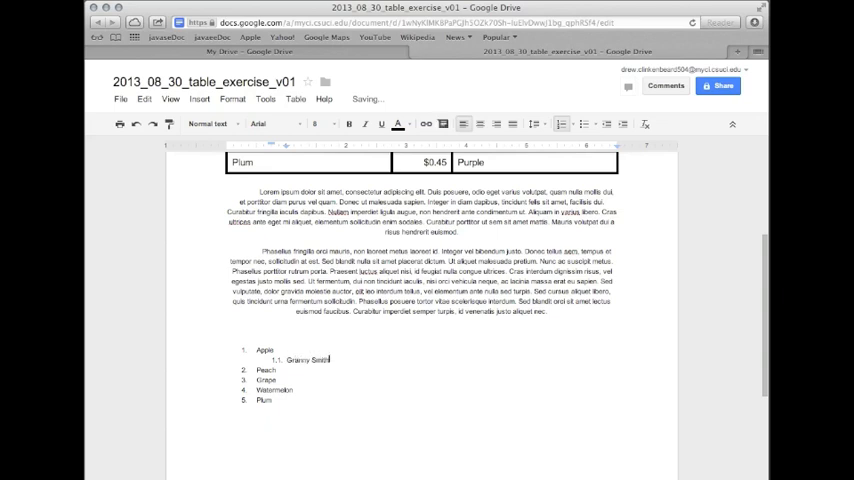
text(Braeburn)
text(HoneyCrisp)
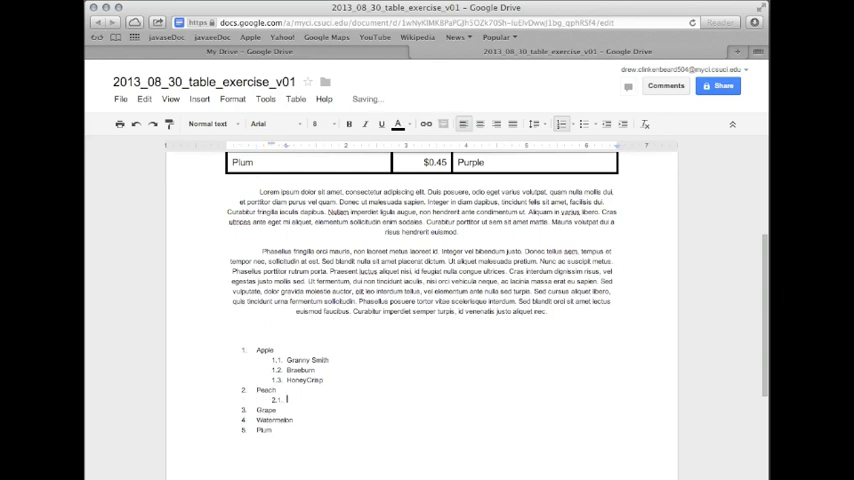
- Add White and Green under Grape, red and yellow under Watermelon, then return to normal text
text(White)
text(Saturn)
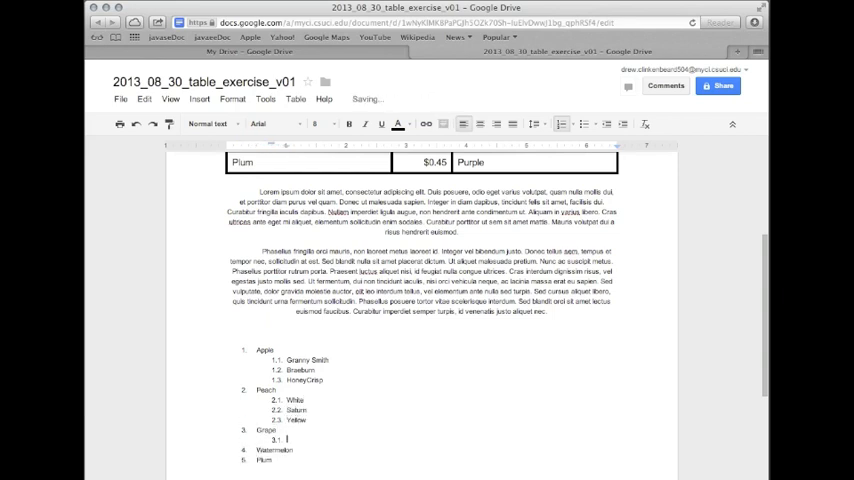
text(Green)
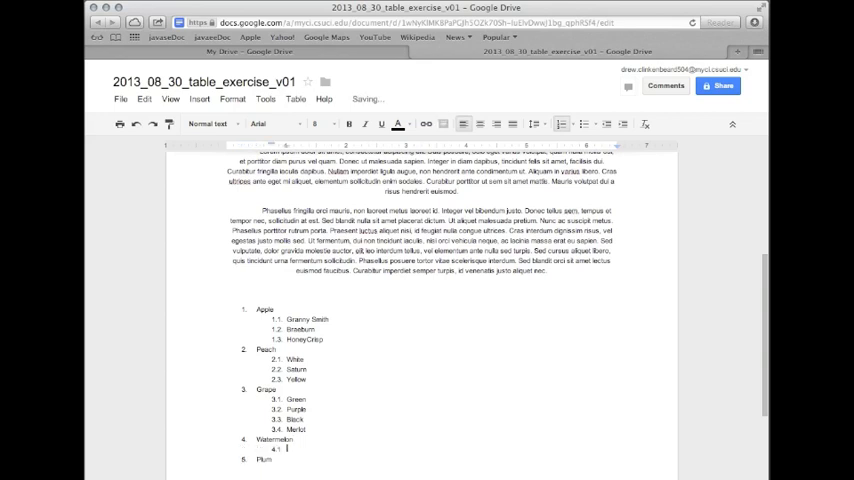
text(red)
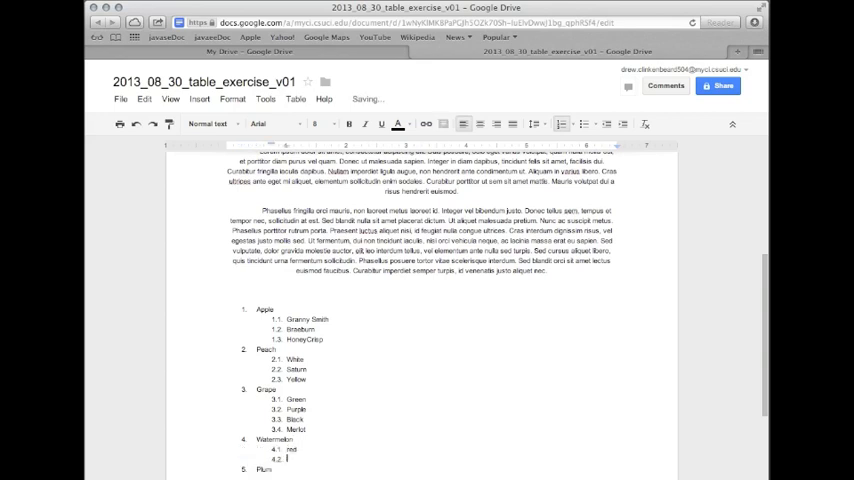
text(yellow)
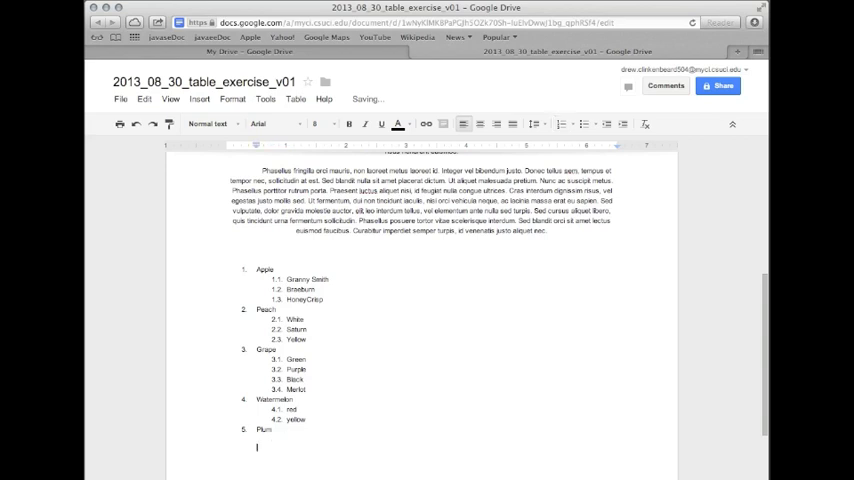
key(enter)
text(Entering normal text.)
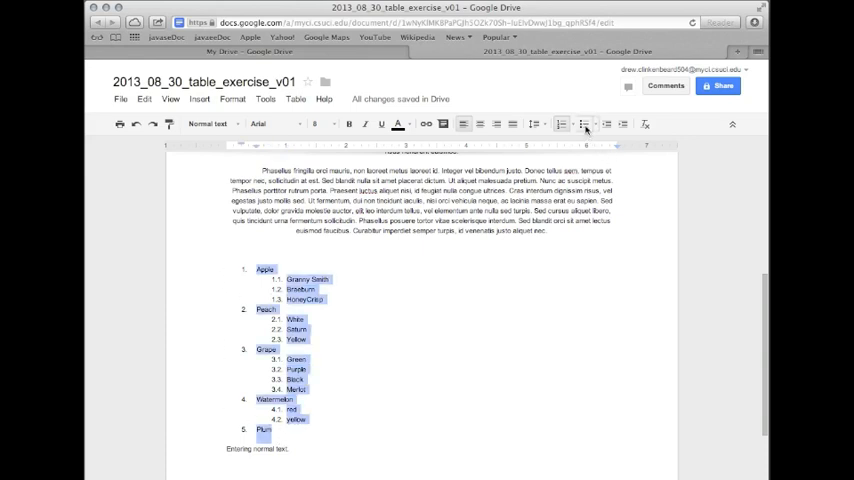
- Show the whole fruit list as bullets, then renumber it with lettered cultivar sub-items
click(584, 124)
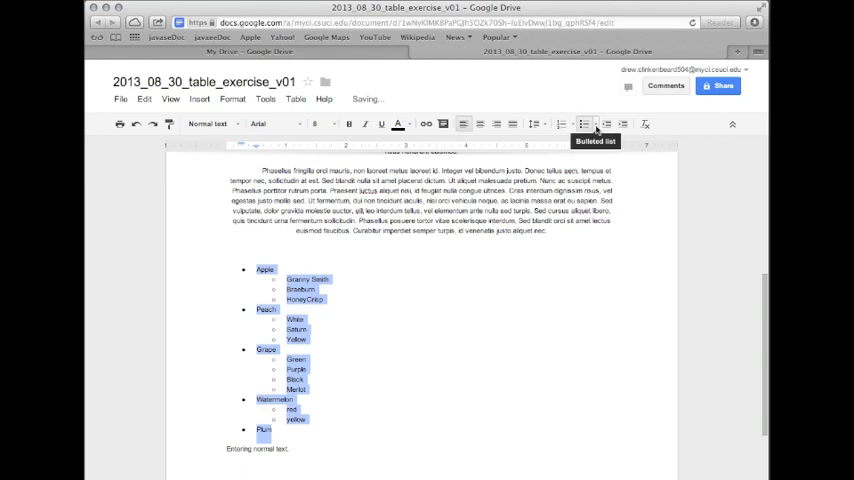
click(584, 124)
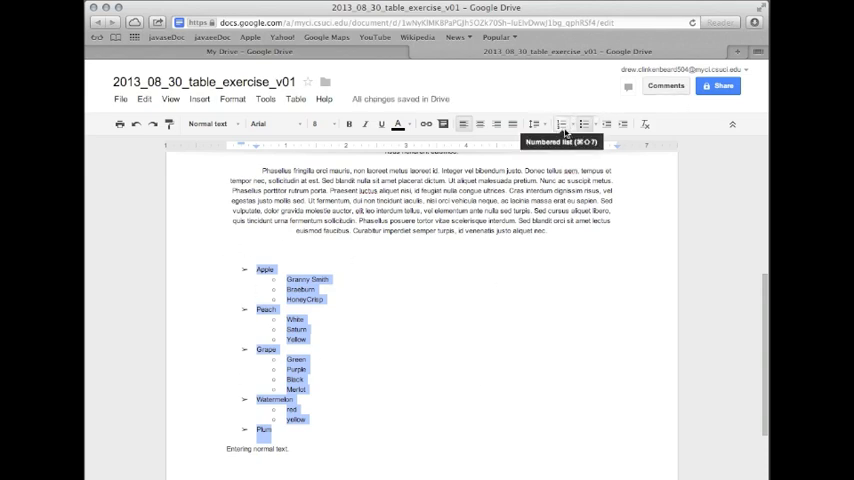
click(564, 124)
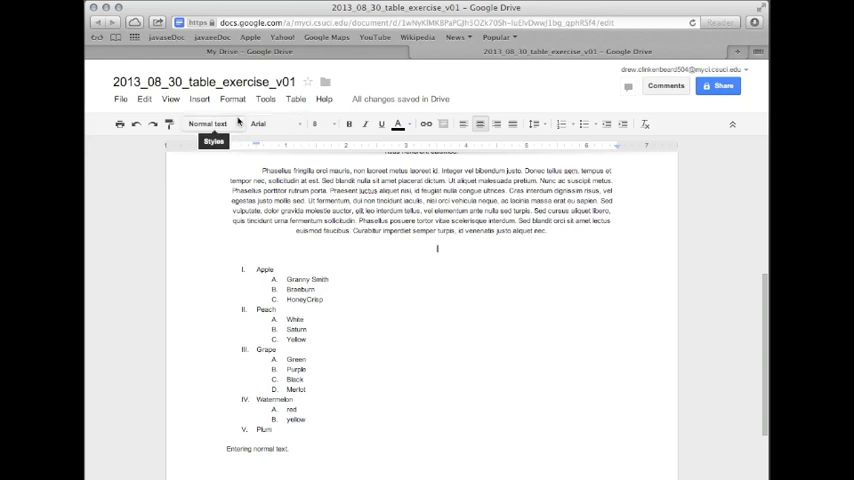
- Deselect the list and display the Insert menu's choices of insertable items
click(208, 122)
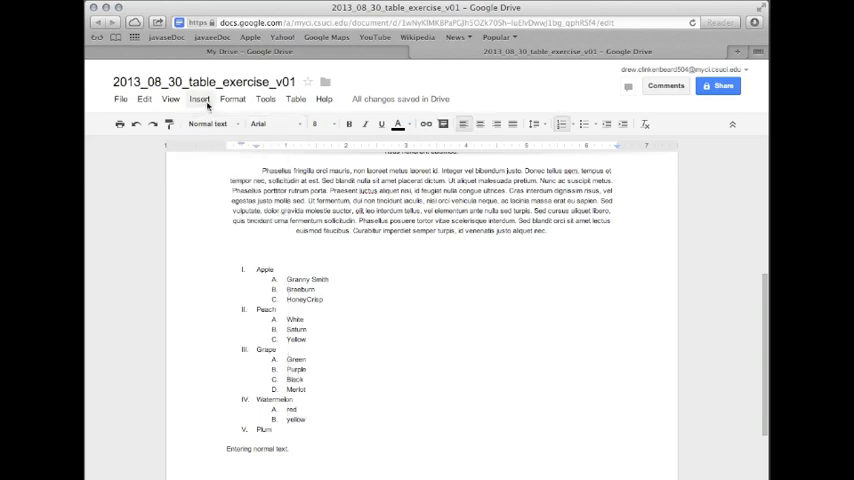
click(200, 98)
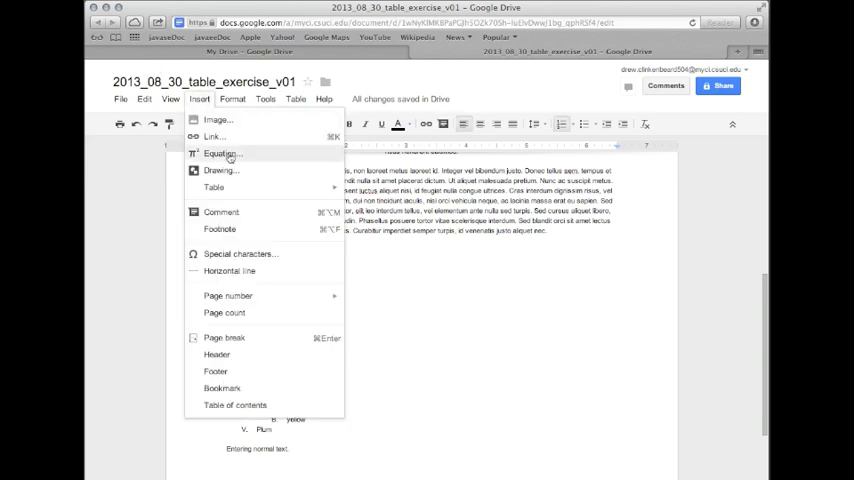